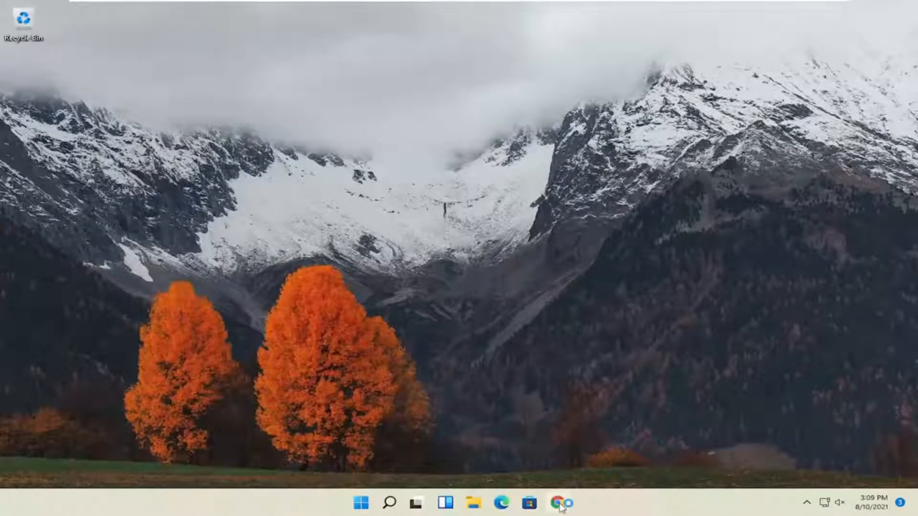
- Launch Chrome from the taskbar and open its three-dot main menu
left_click(560, 503)
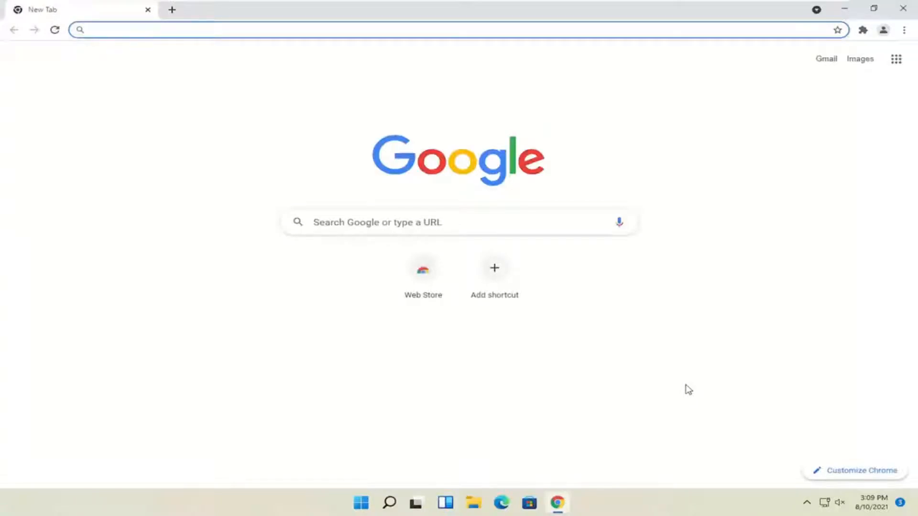
mouse_move(903, 33)
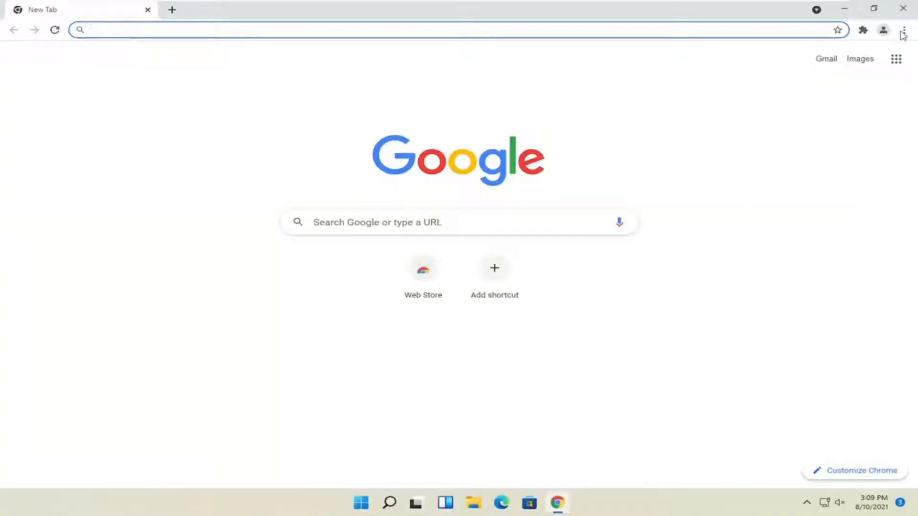
left_click(902, 29)
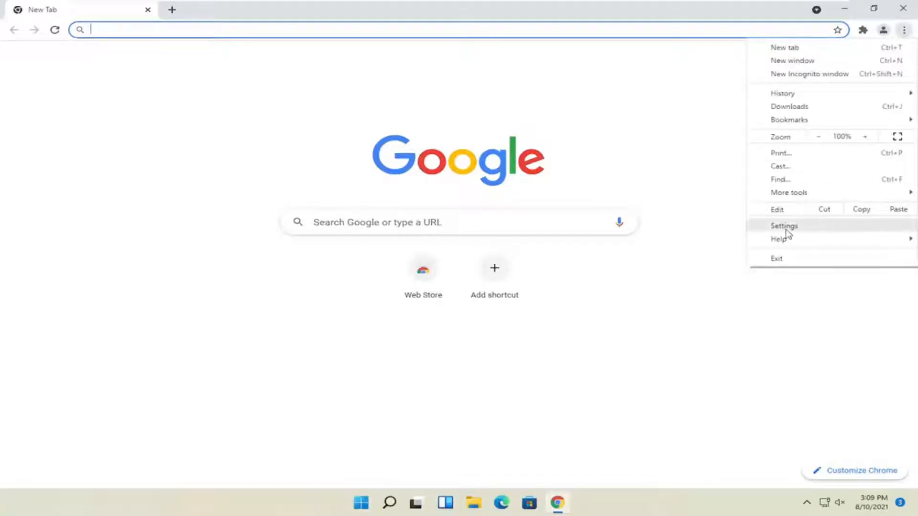
- Reset Chrome through Settings > Reset and clean up > Restore settings to their original defaults
left_click(784, 225)
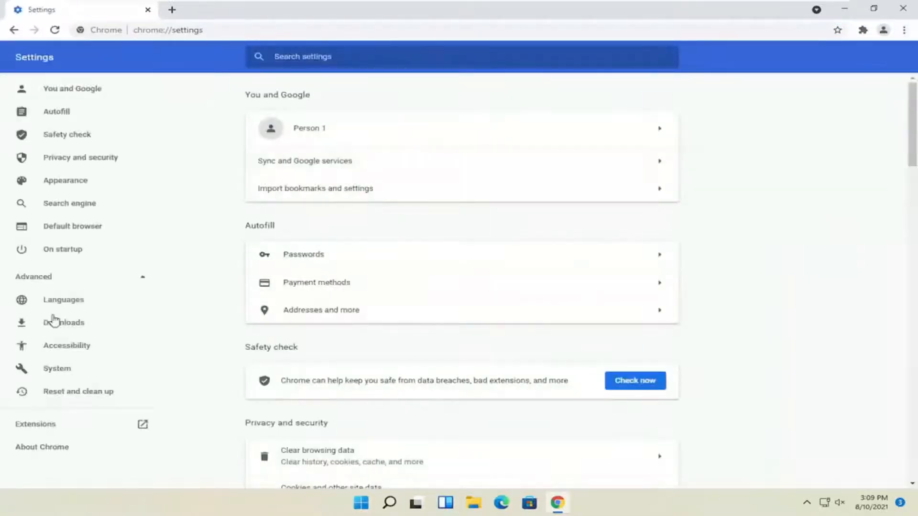
left_click(78, 391)
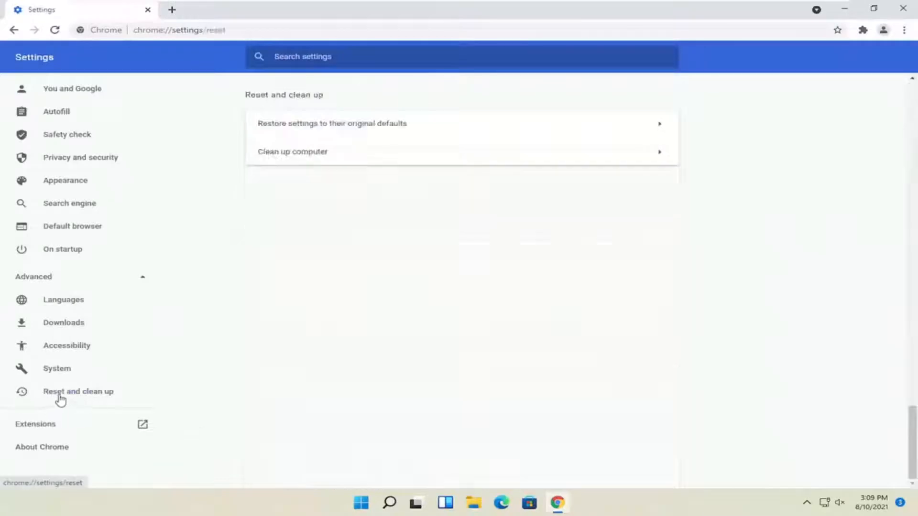
mouse_move(349, 130)
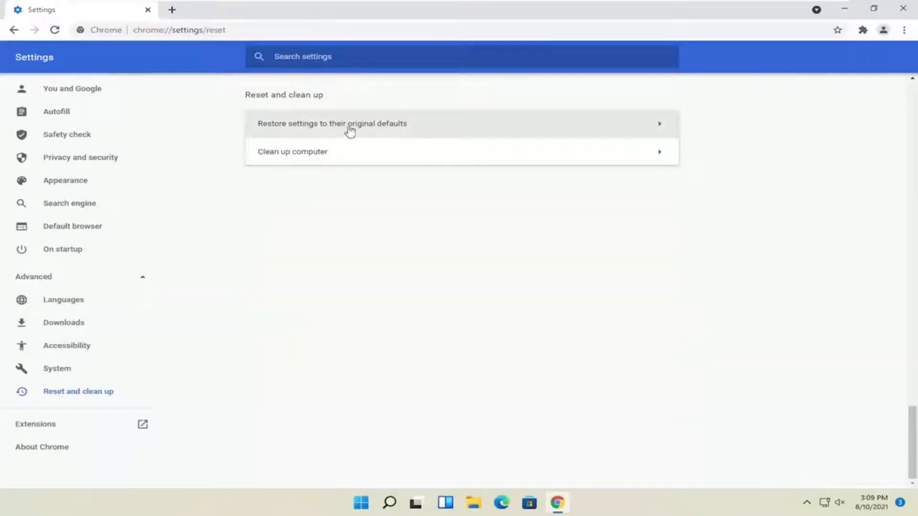
left_click(332, 123)
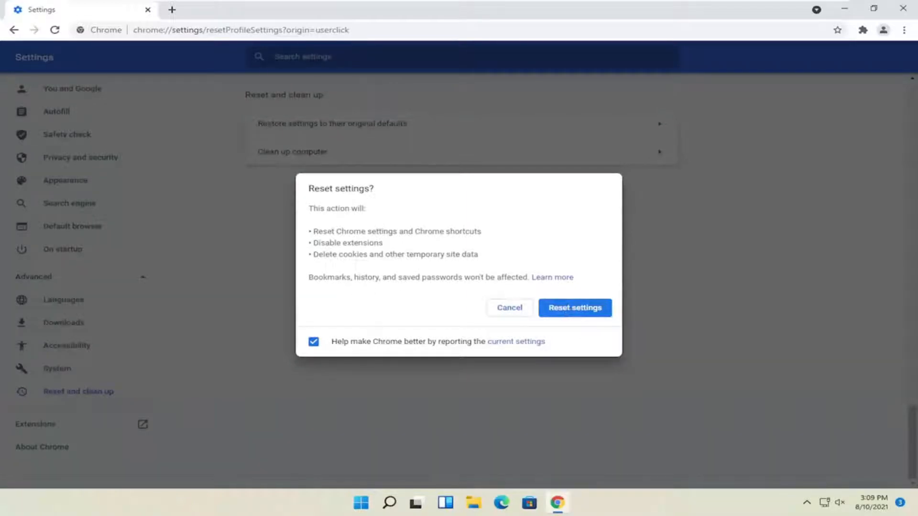
mouse_move(575, 315)
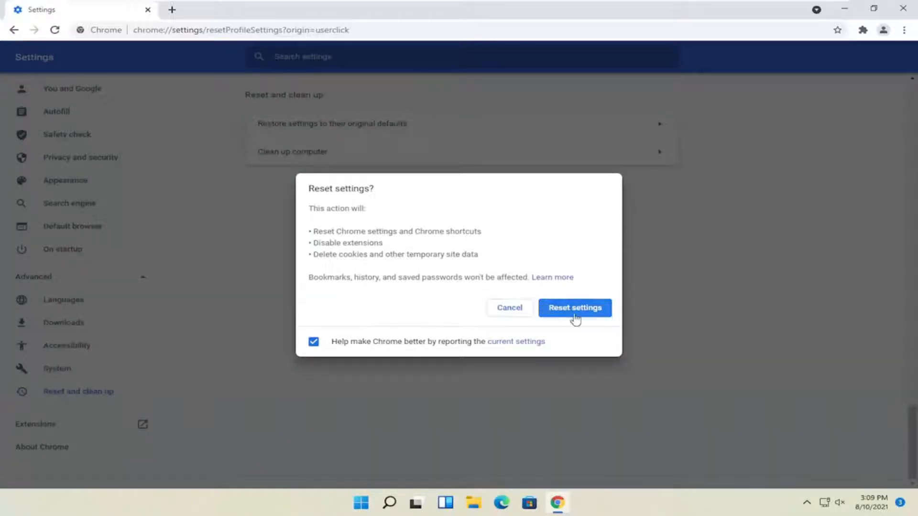
left_click(574, 307)
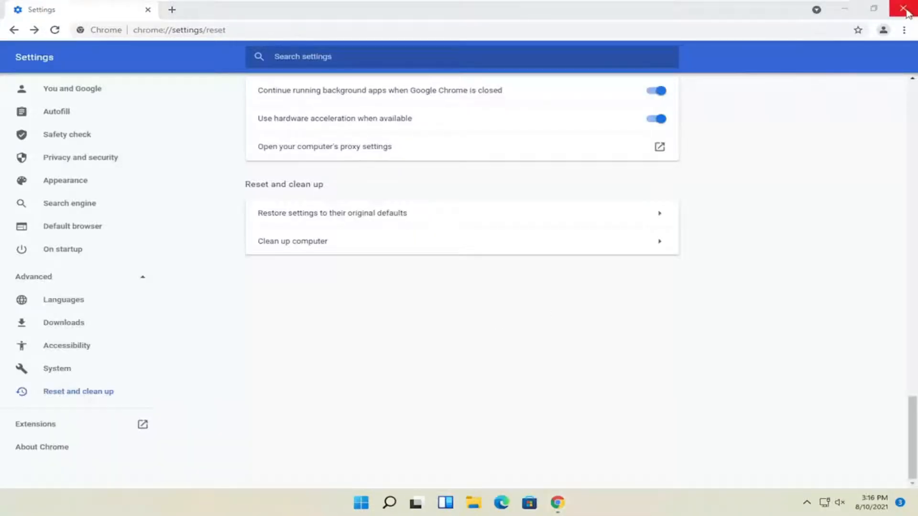
- Close the Chrome window with its title-bar X
left_click(906, 10)
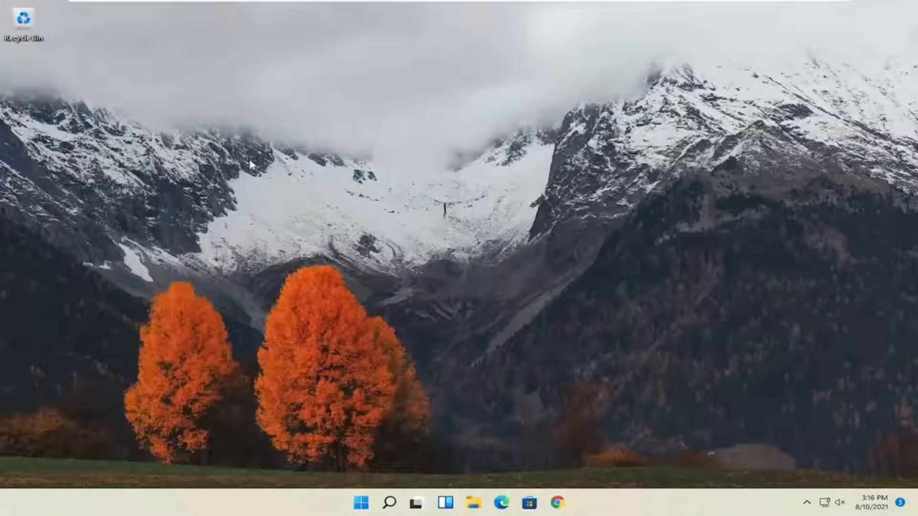
mouse_move(341, 269)
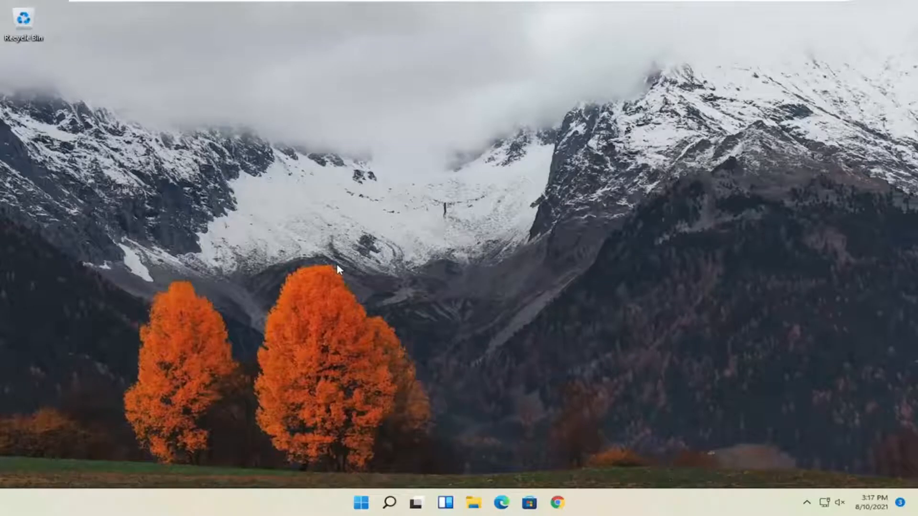
- Find 'control panel' in Windows Search and open Programs and Features
left_click(391, 502)
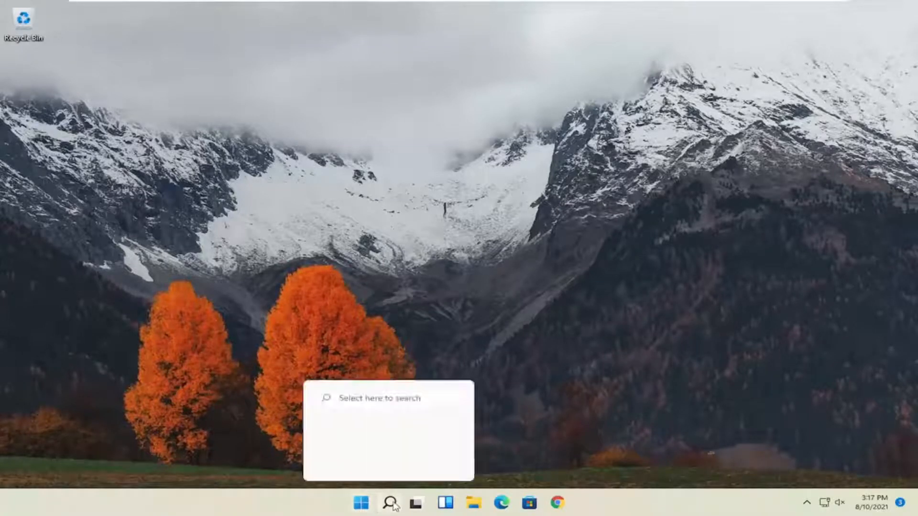
type("control Panel")
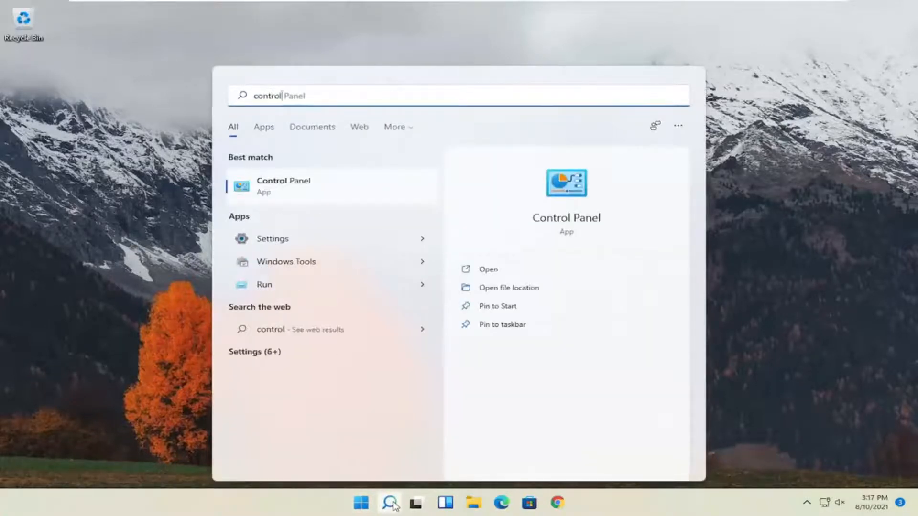
type("panel")
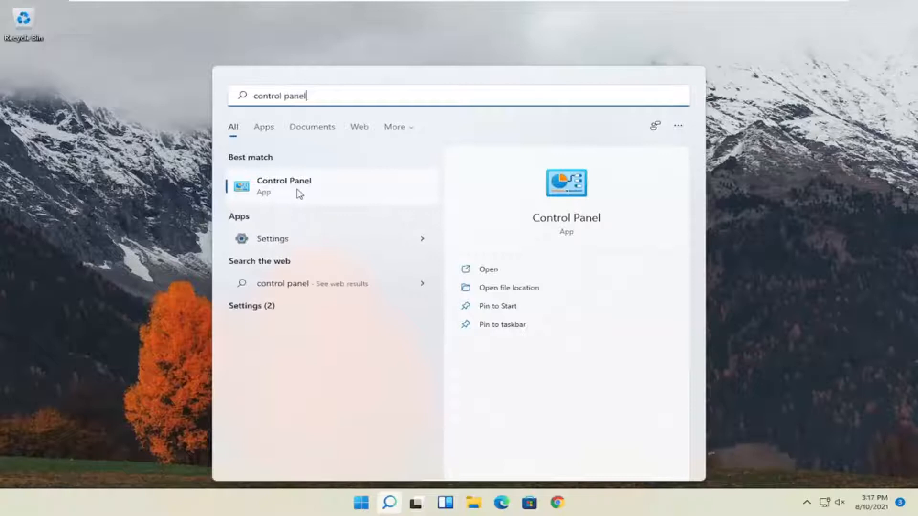
left_click(284, 180)
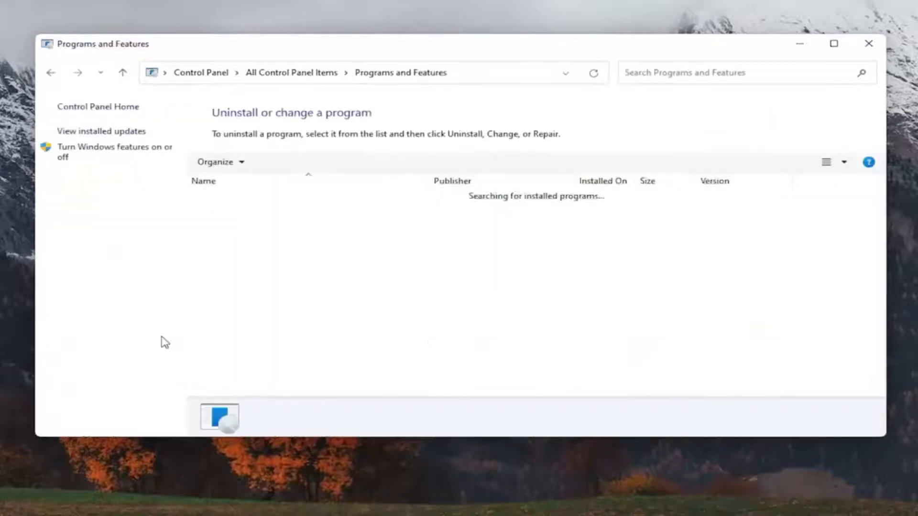
- Uninstall Google Chrome, approving the uninstaller and dismissing the please-wait notice
left_click(238, 208)
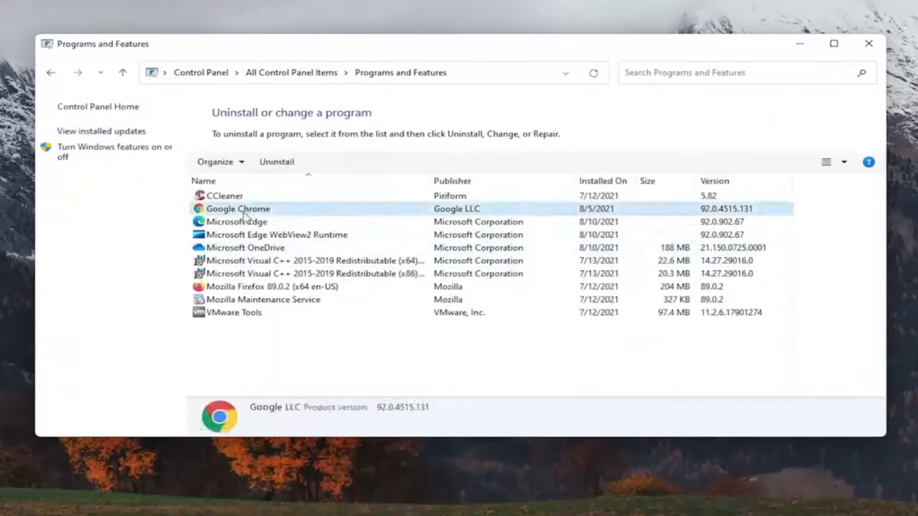
left_click(276, 161)
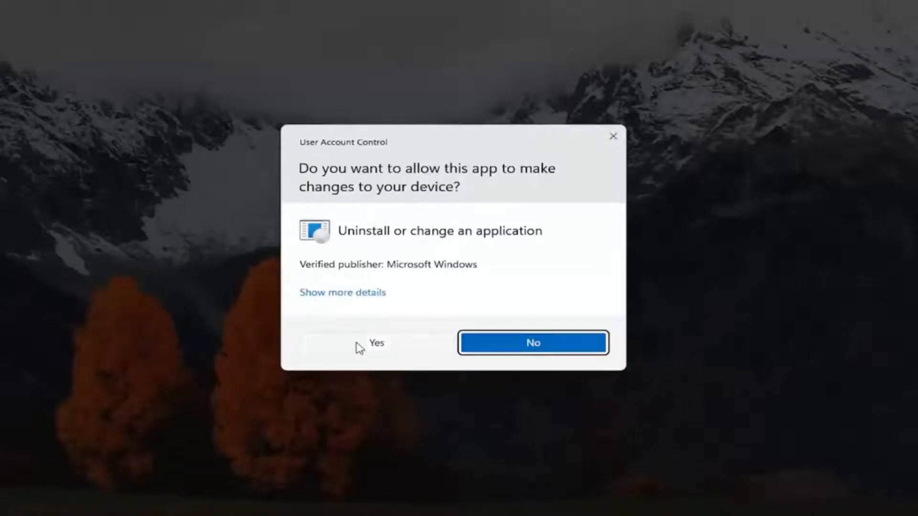
left_click(377, 343)
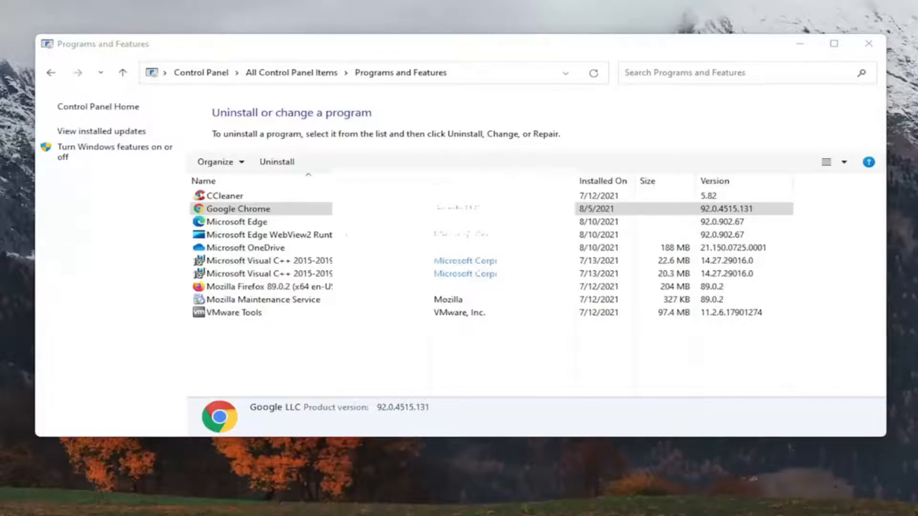
mouse_move(278, 319)
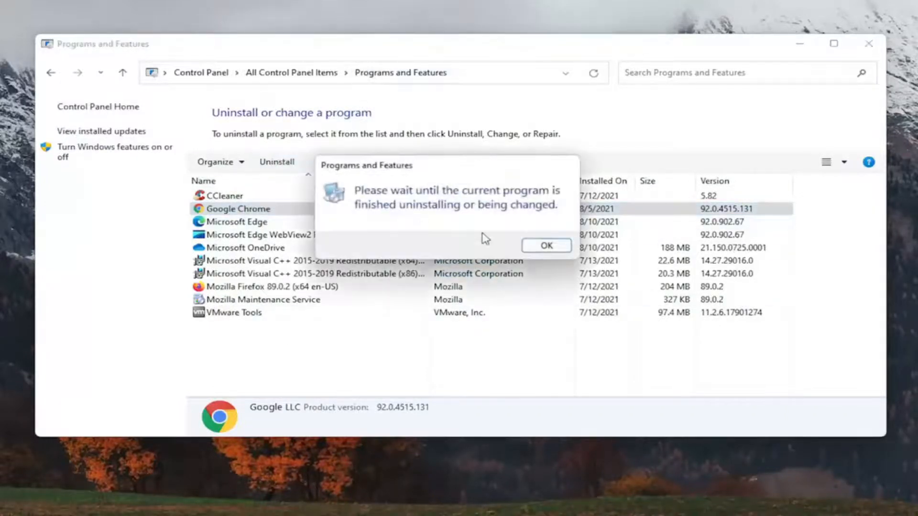
left_click(545, 245)
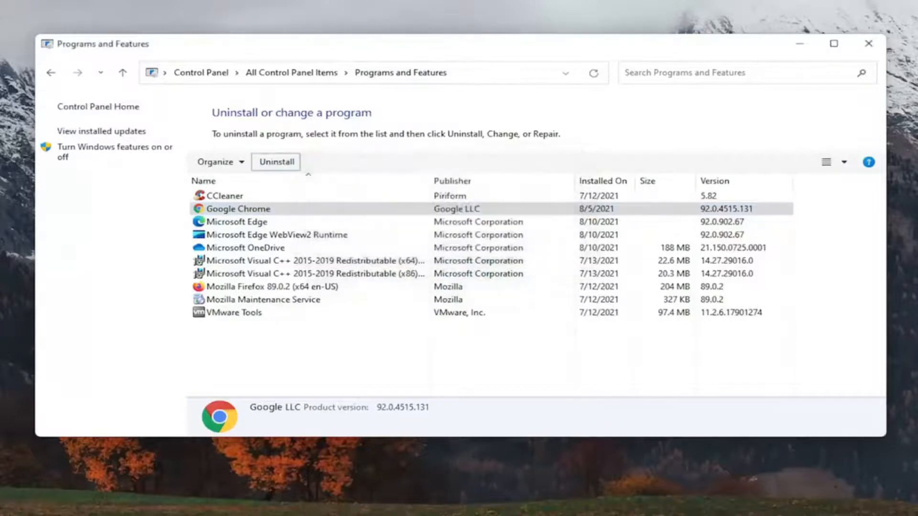
left_click(275, 162)
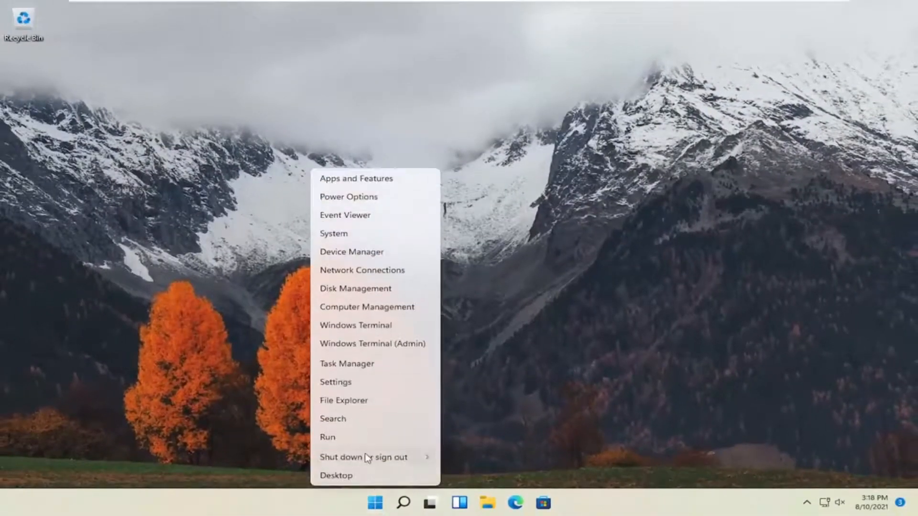
left_click(362, 457)
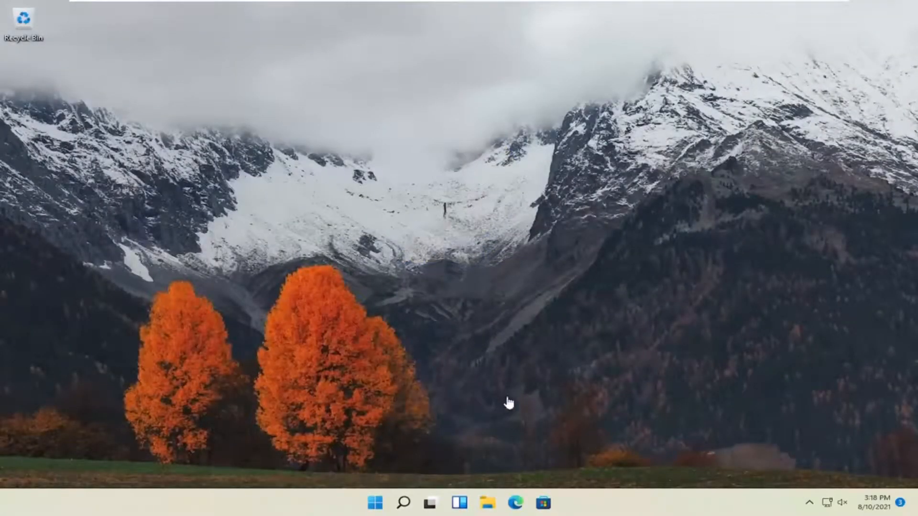
- Search Edge for 'google chrome' to find the official download page
type("google chrome")
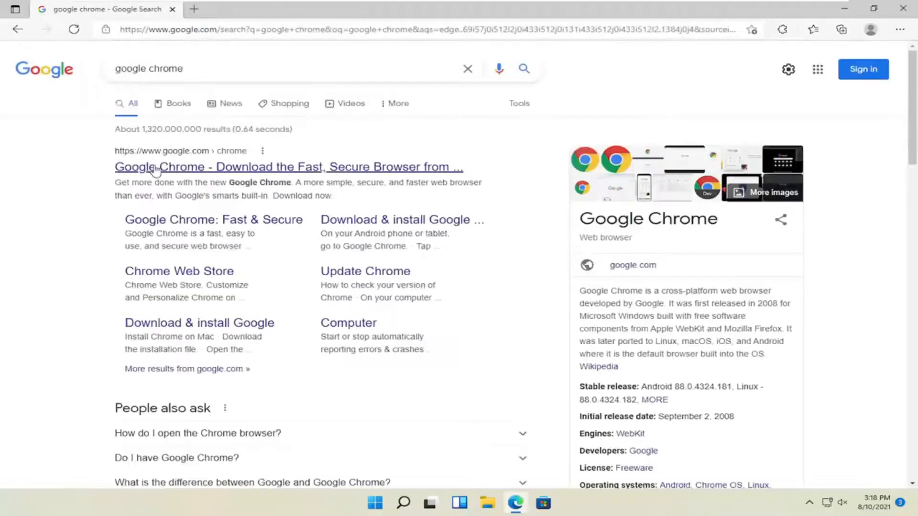
mouse_move(193, 167)
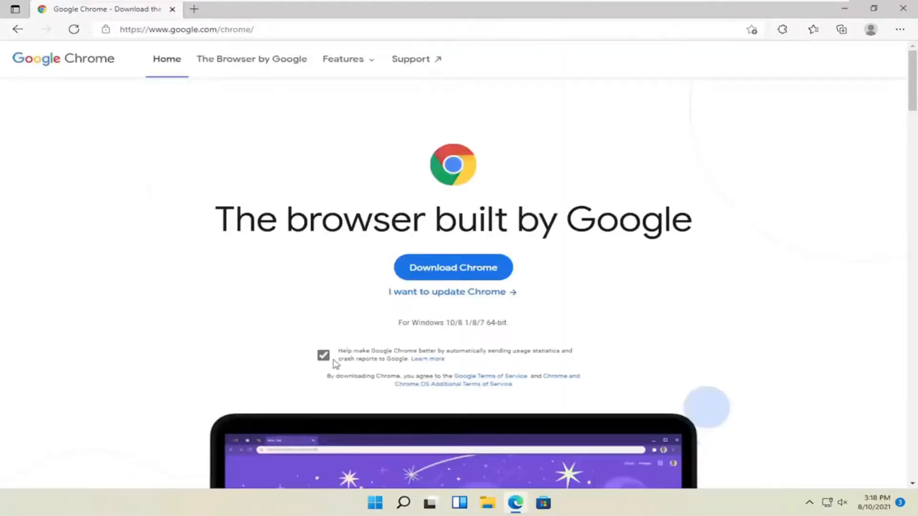
- Turn off usage statistics reporting and download ChromeSetup (1).exe
left_click(323, 356)
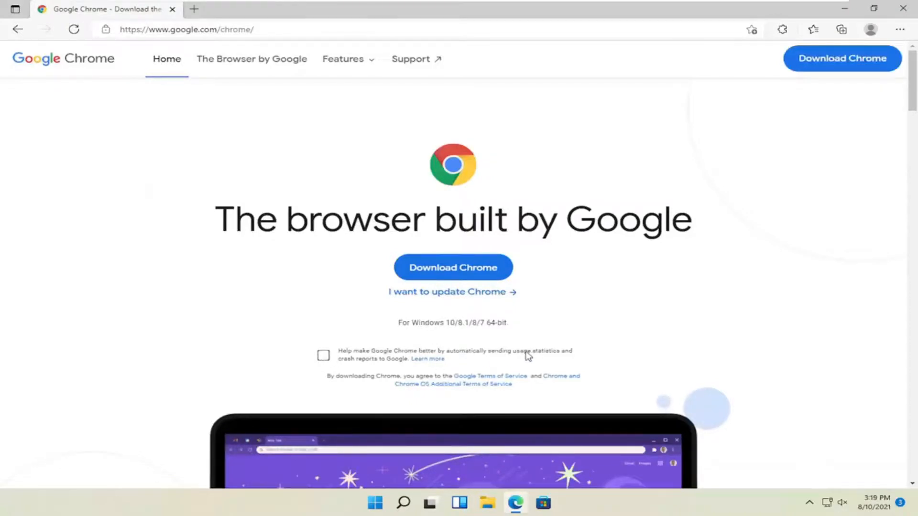
mouse_move(381, 352)
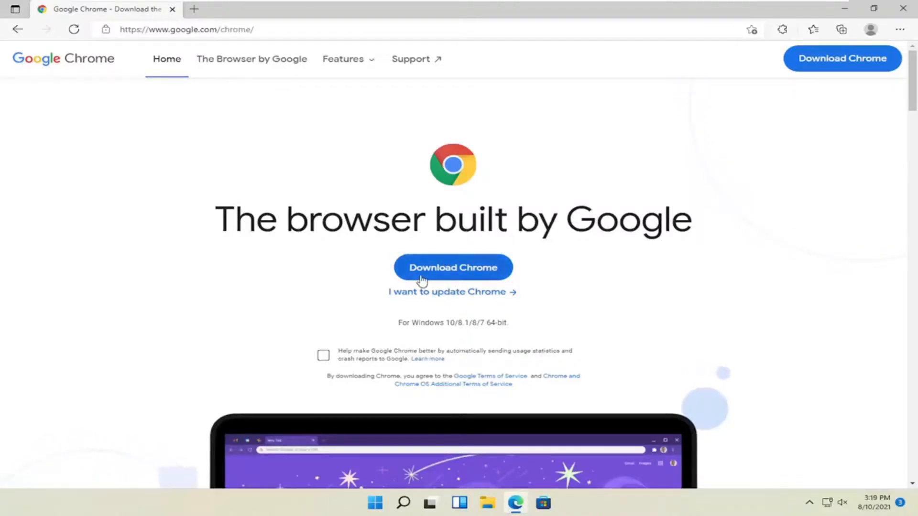
left_click(453, 268)
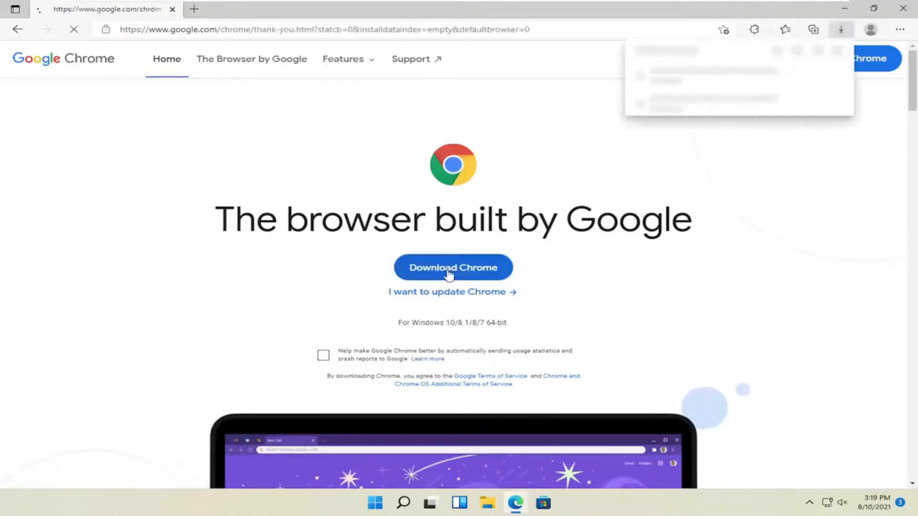
left_click(452, 268)
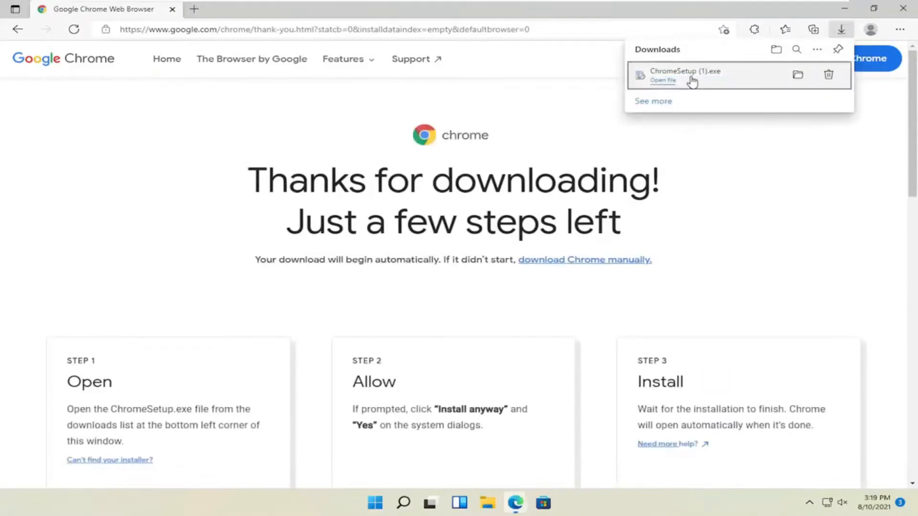
mouse_move(664, 84)
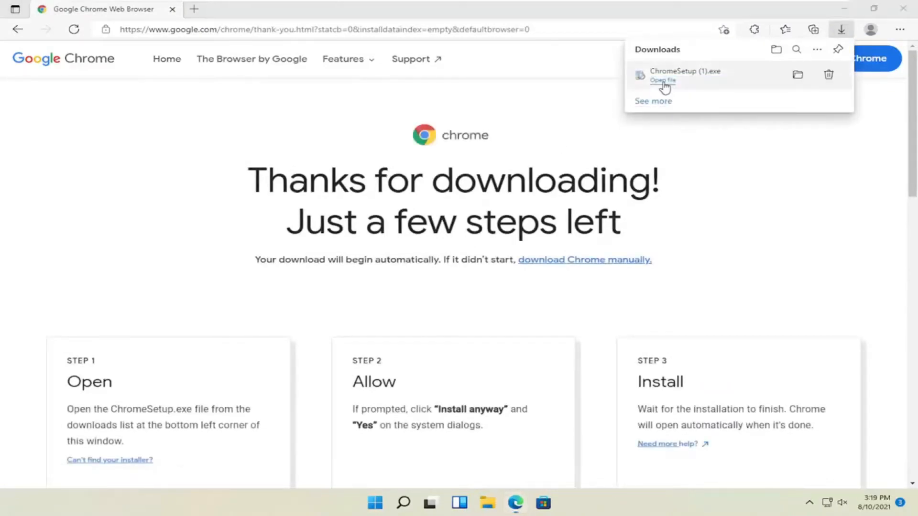
- Run ChromeSetup (1).exe and approve Google Update Setup in User Account Control
left_click(663, 80)
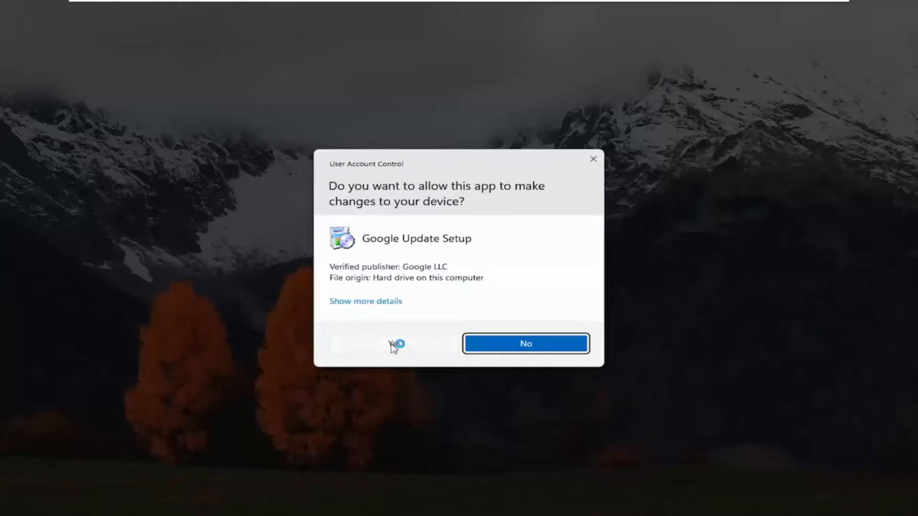
left_click(389, 344)
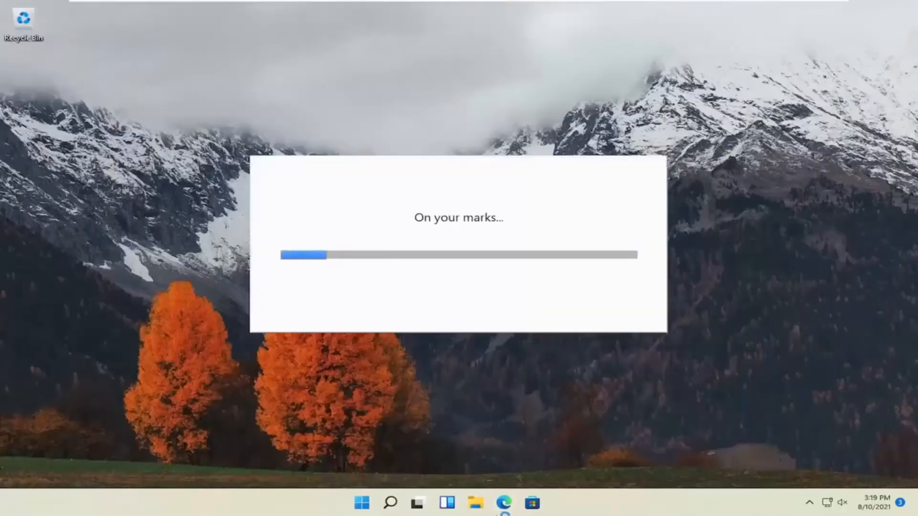
right_click(501, 503)
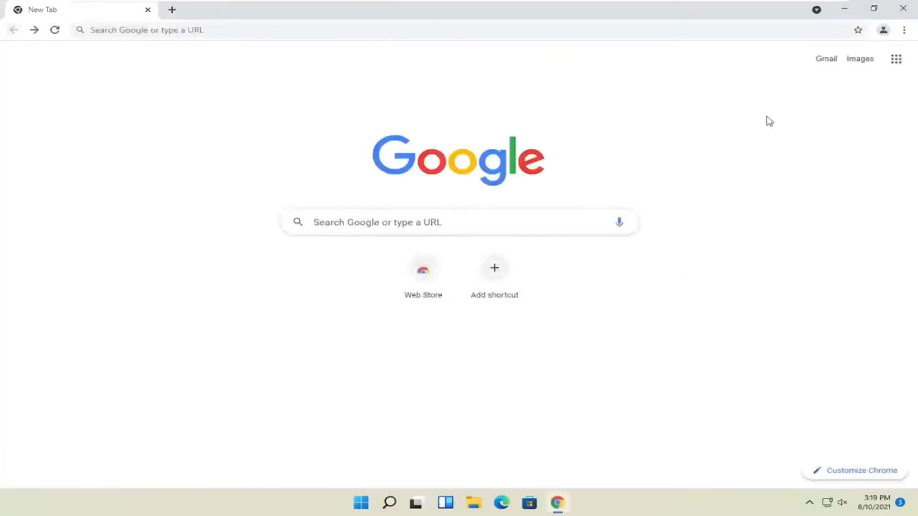
mouse_move(883, 30)
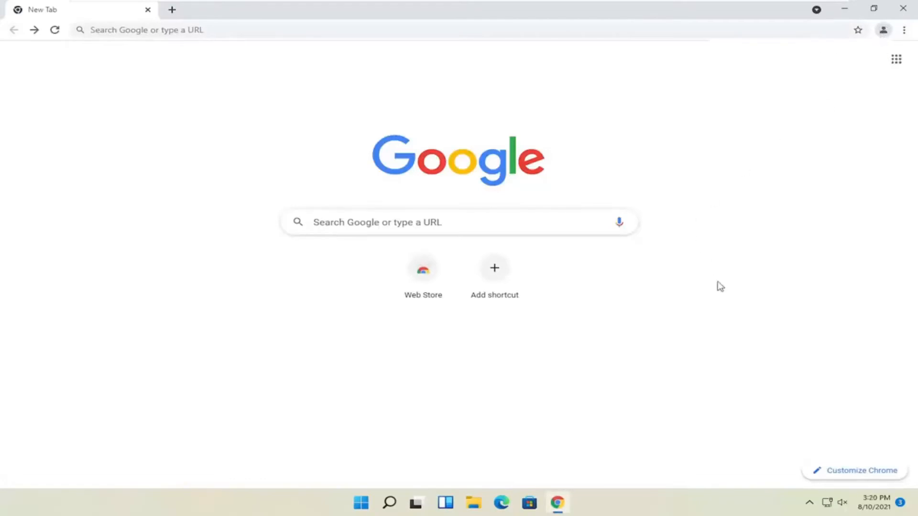
mouse_move(787, 47)
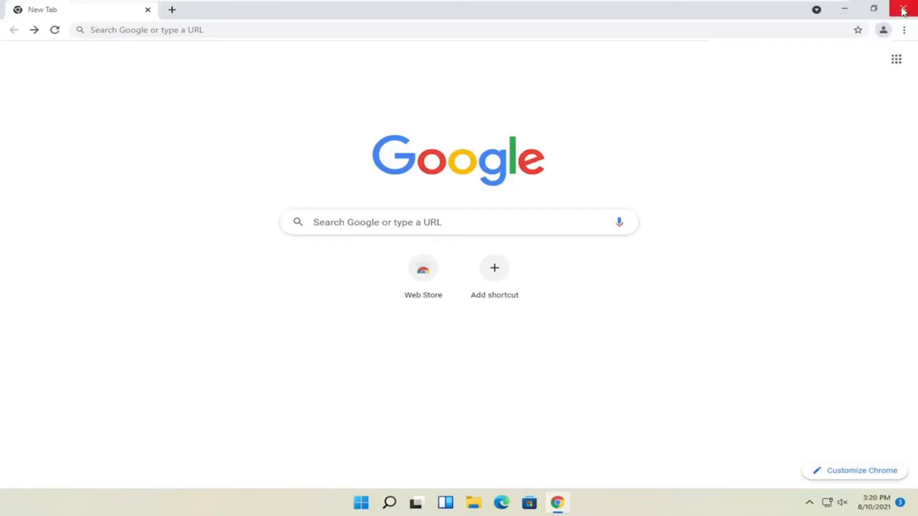
- Close the freshly reinstalled Chrome window, leaving the new desktop shortcut
left_click(906, 10)
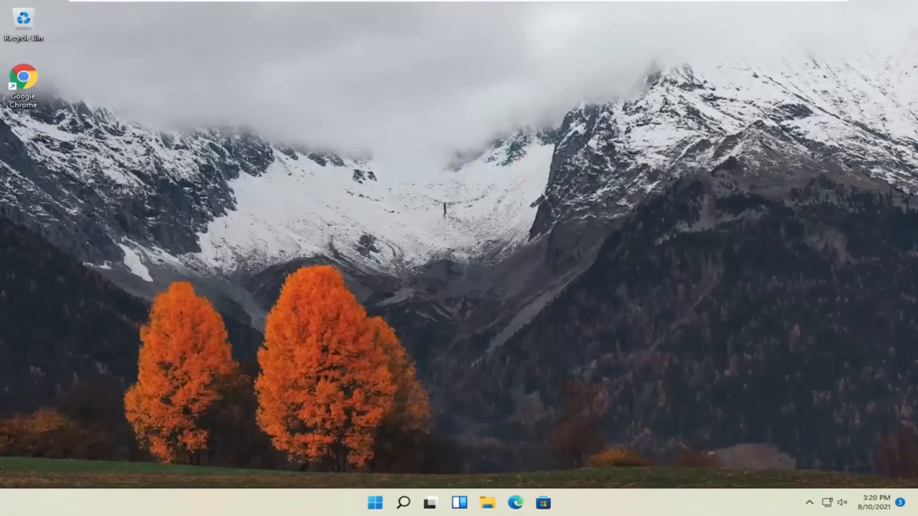